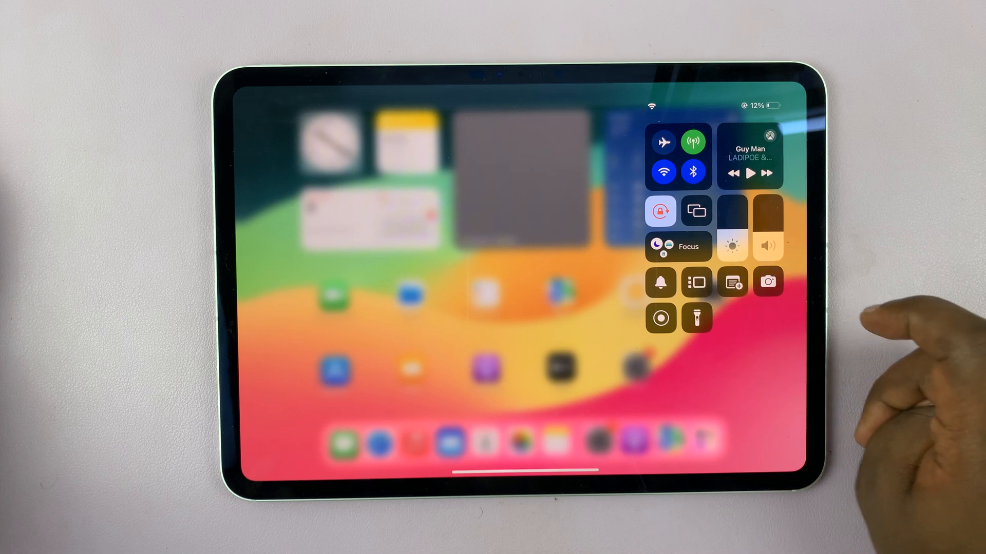
# - Enable Show Recent Apps and Dock in the Stage Manager options, leaving Stage Manager on
pyautogui.click(696, 282)
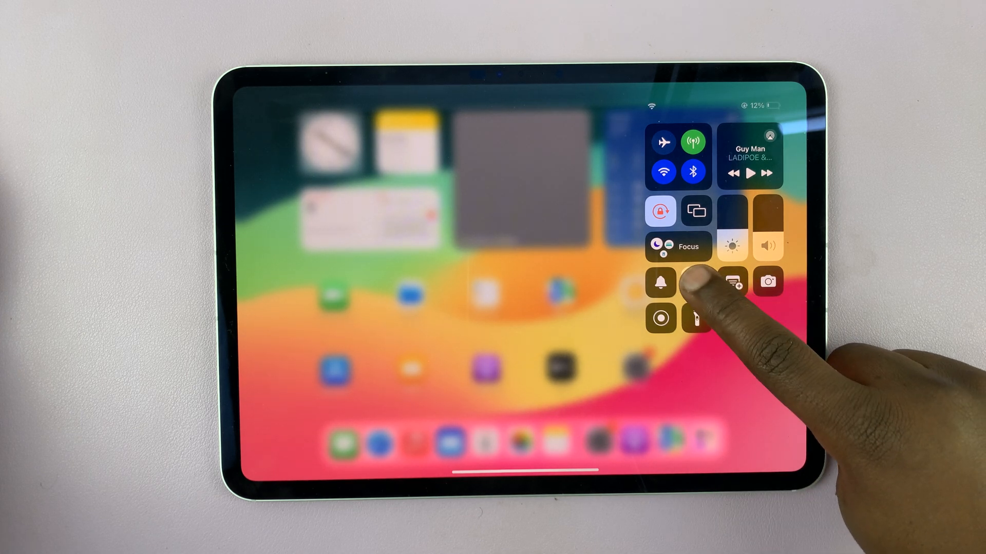
pyautogui.click(697, 283)
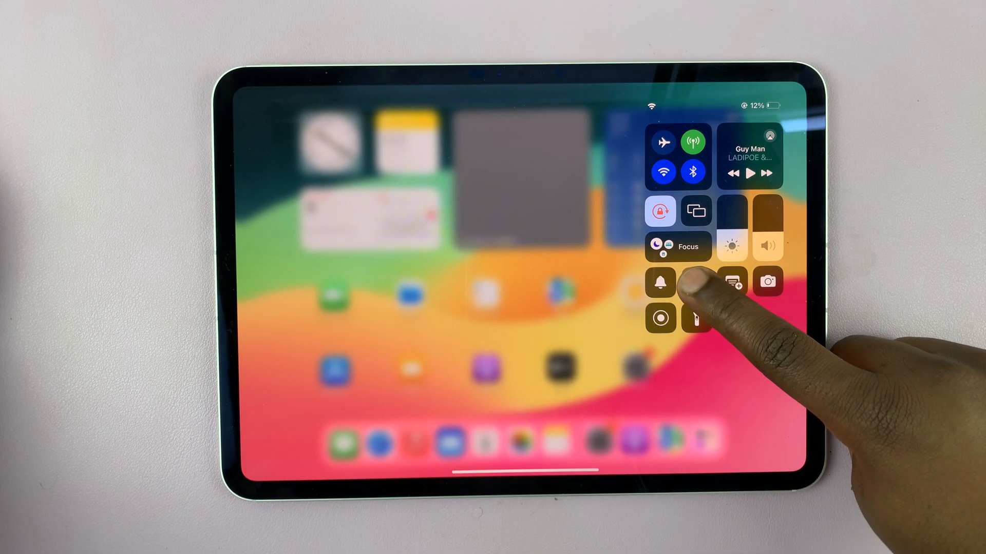
pyautogui.click(696, 284)
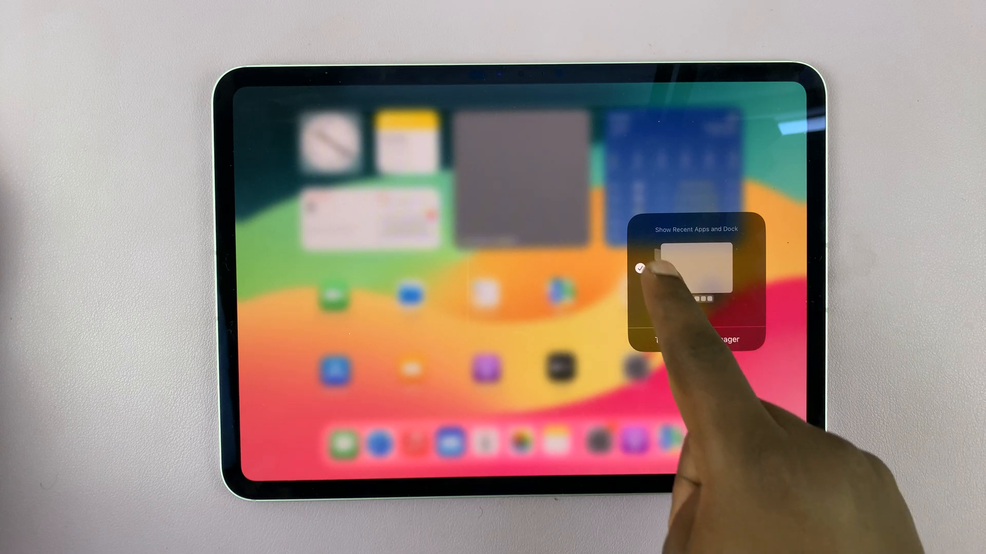
pyautogui.click(695, 275)
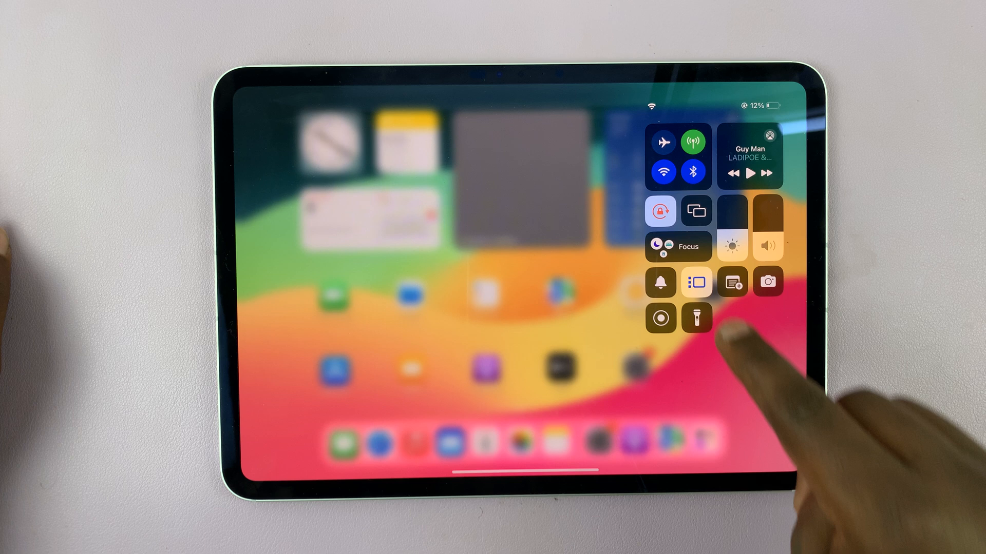
# - Turn Stage Manager off and immediately back on from its tile
pyautogui.click(695, 283)
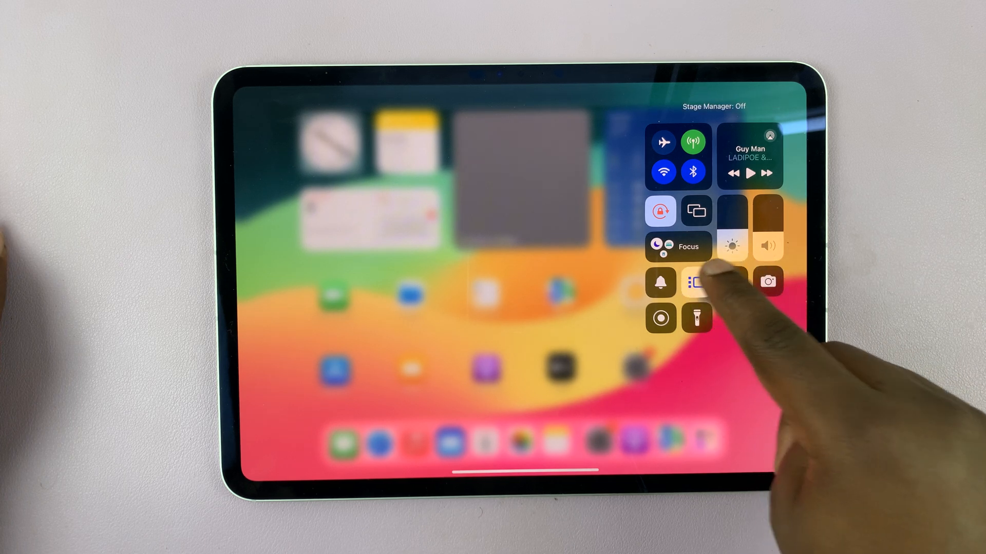
pyautogui.click(696, 283)
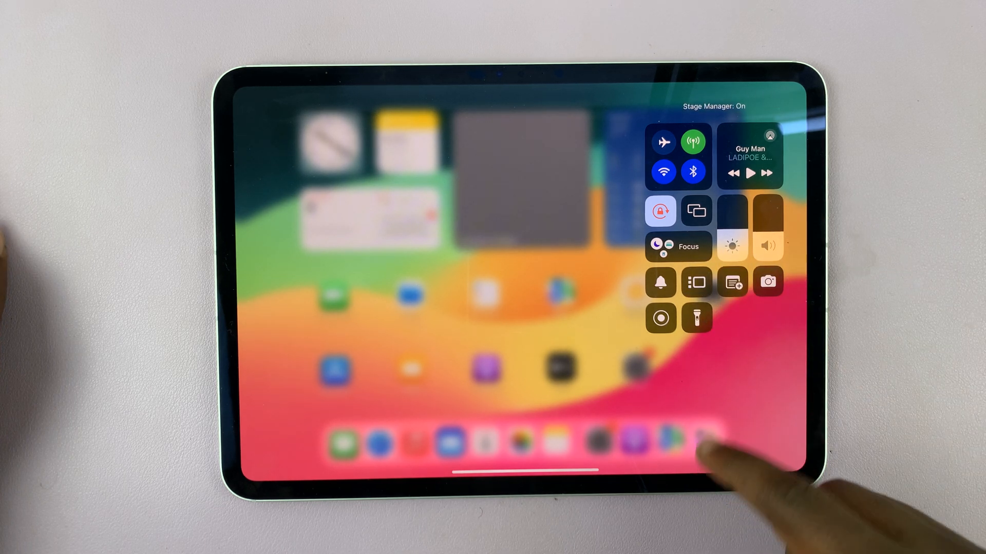